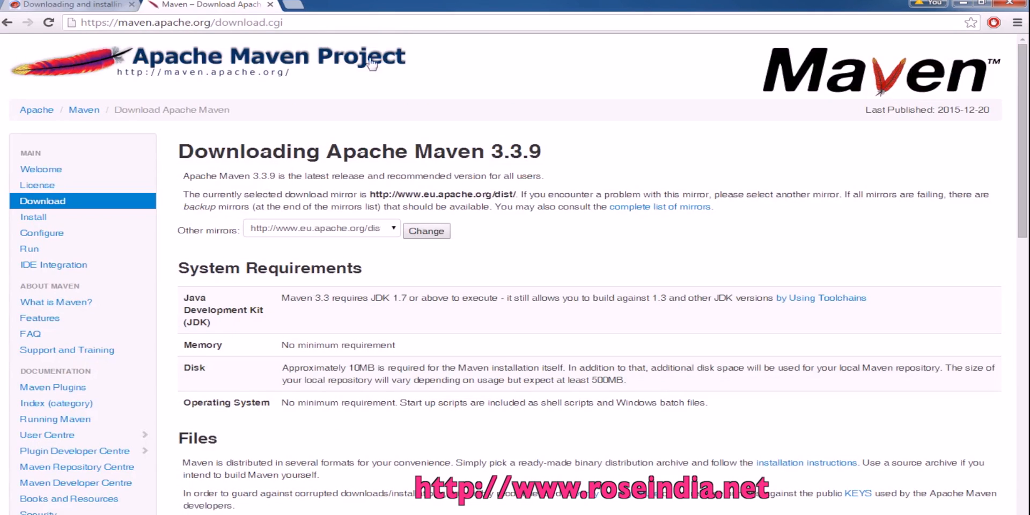
pyautogui.moveTo(393, 69)
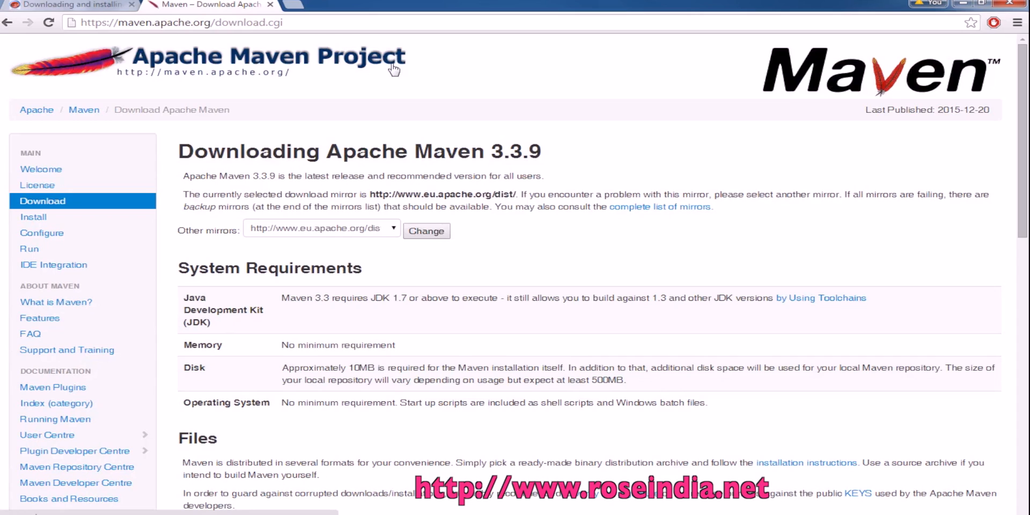
pyautogui.moveTo(535, 260)
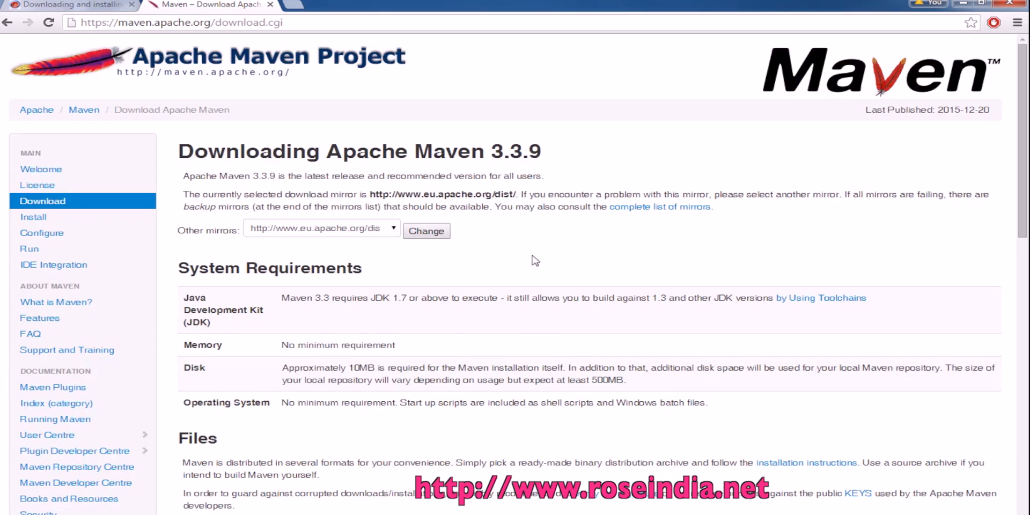
# Download apache-maven-3.3.9-bin.zip from the Files table on the Maven download page.
pyautogui.scroll(-3)
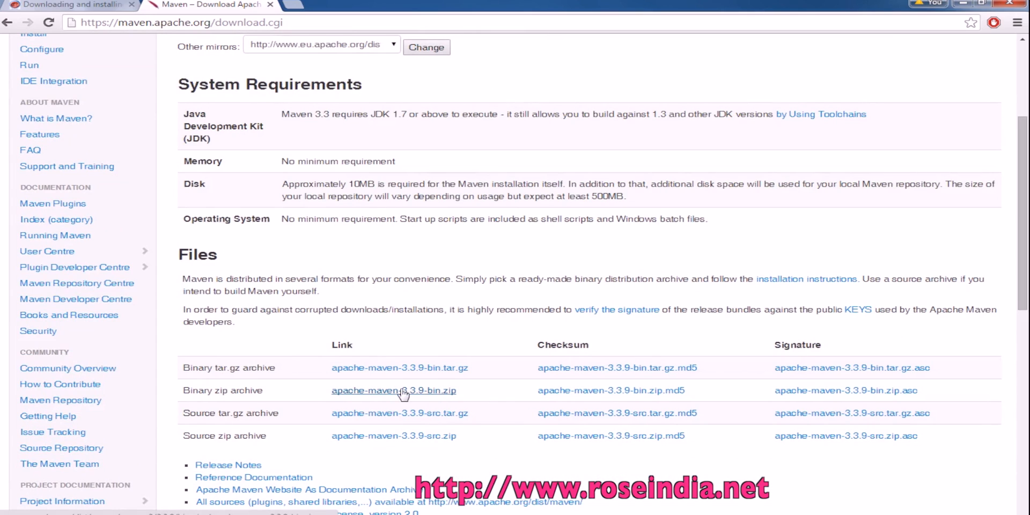
pyautogui.click(394, 390)
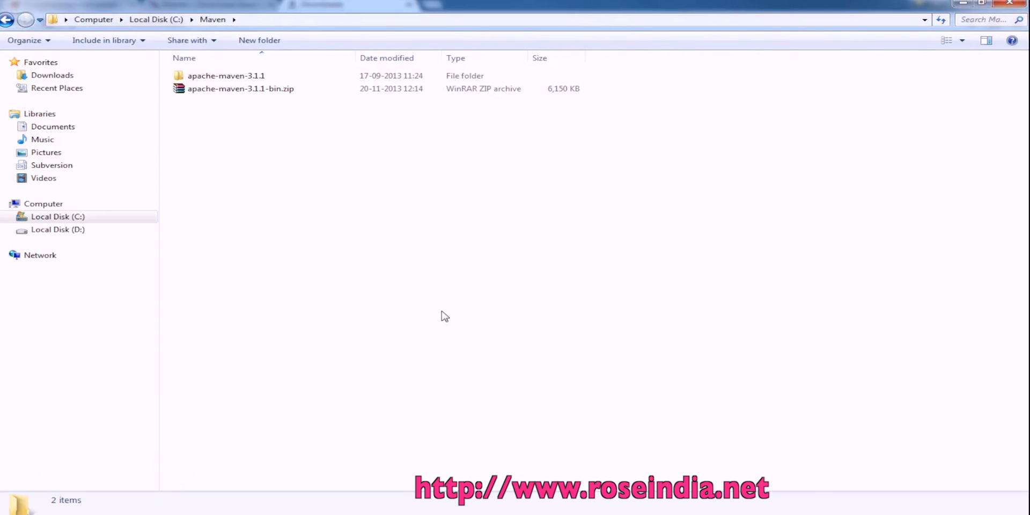
# Open the extracted apache-maven-3.3.9 folder in C:\Maven to see bin, boot, conf and lib.
pyautogui.click(241, 101)
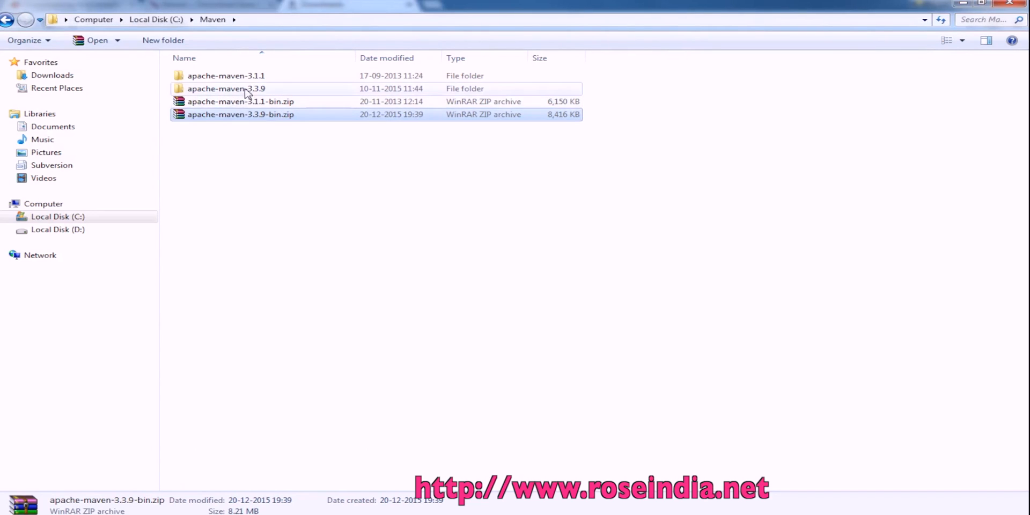
pyautogui.doubleClick(226, 88)
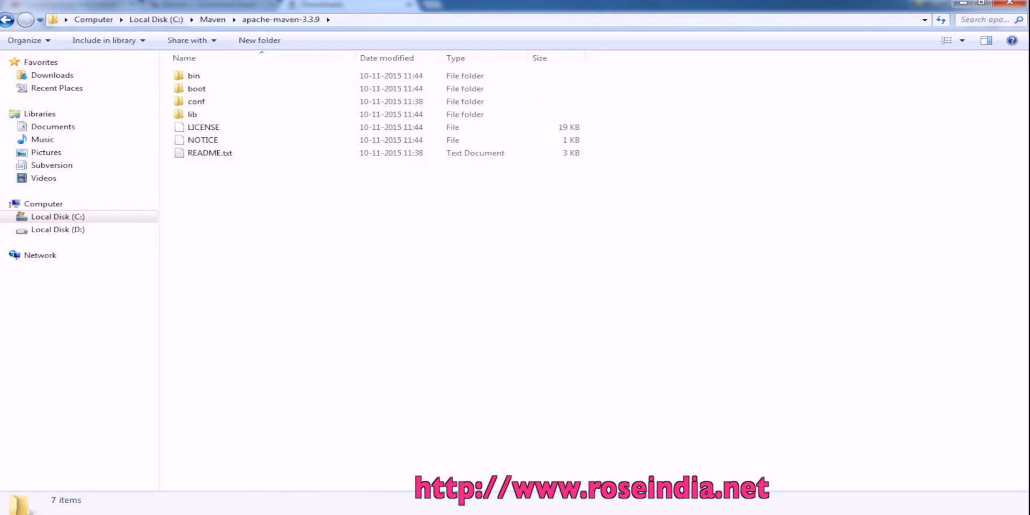
# Search Control Panel for 'system' and open System Properties on the Advanced tab.
pyautogui.click(13, 509)
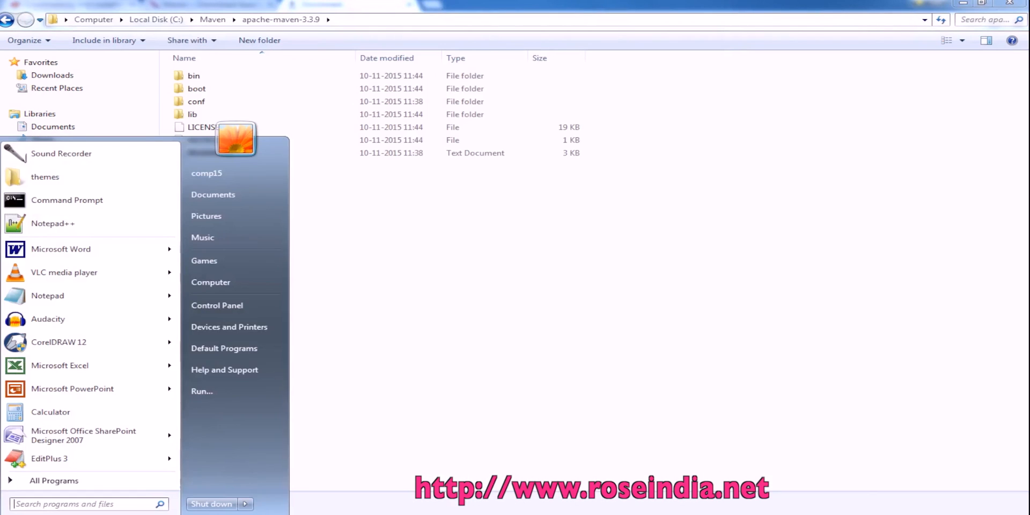
pyautogui.click(217, 305)
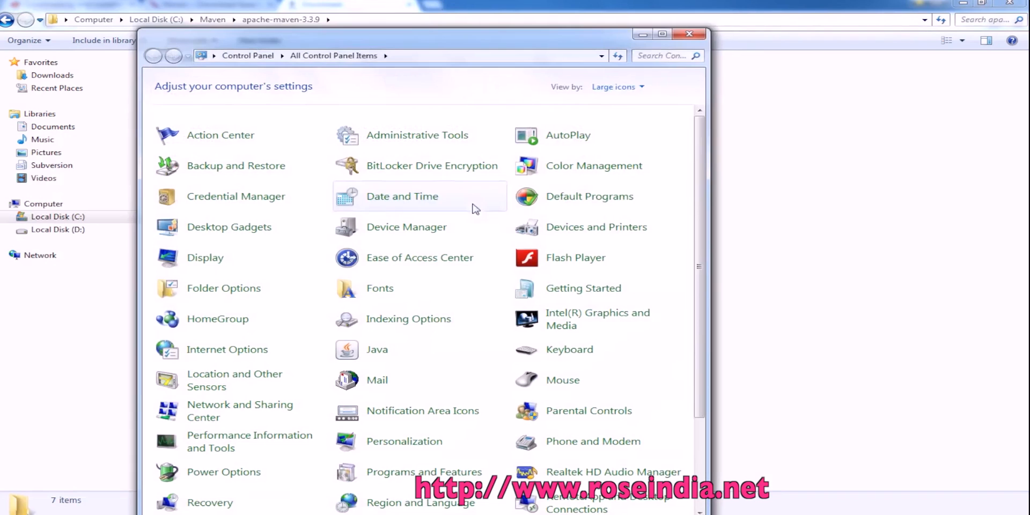
pyautogui.write('system')
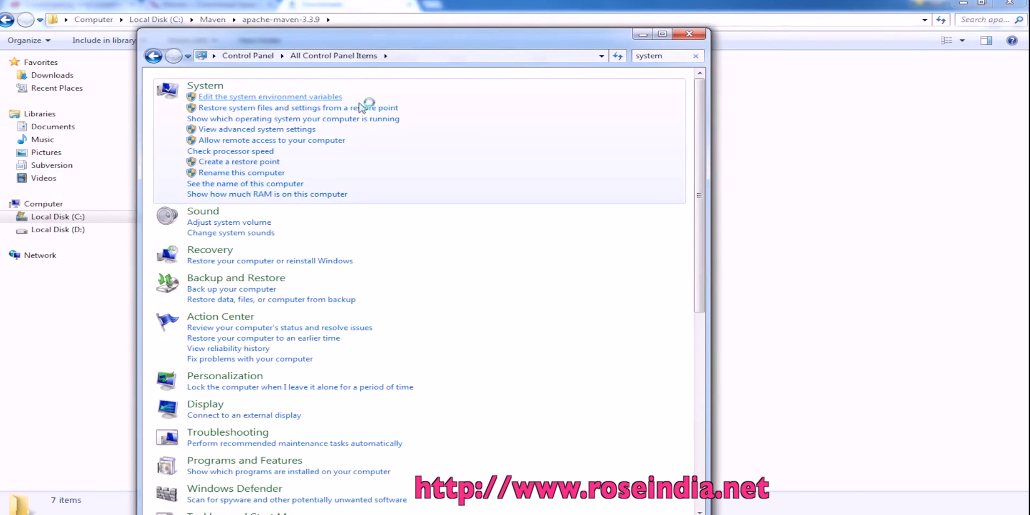
pyautogui.click(270, 97)
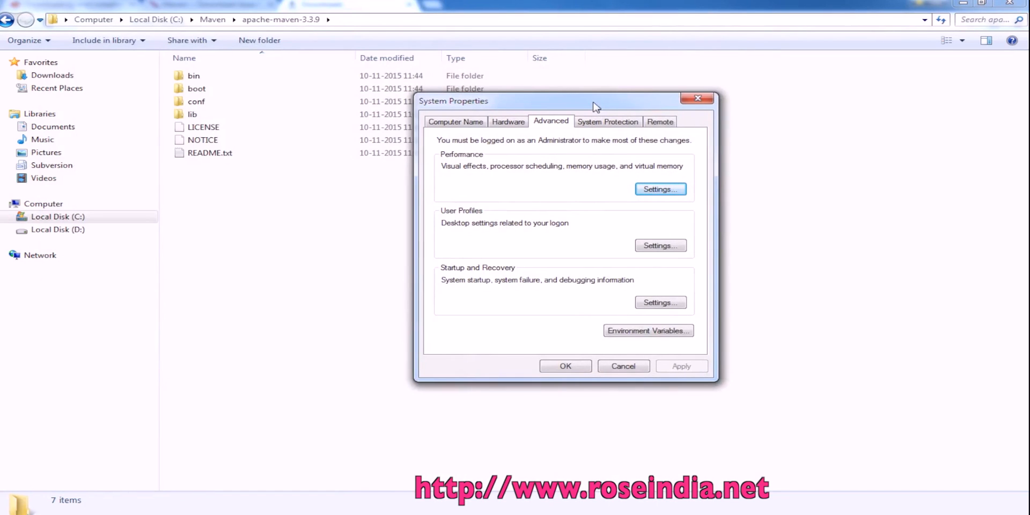
# Add a new system variable MAVEN_HOME with value C:\Maven\apache-maven-3.3.9.
pyautogui.click(648, 331)
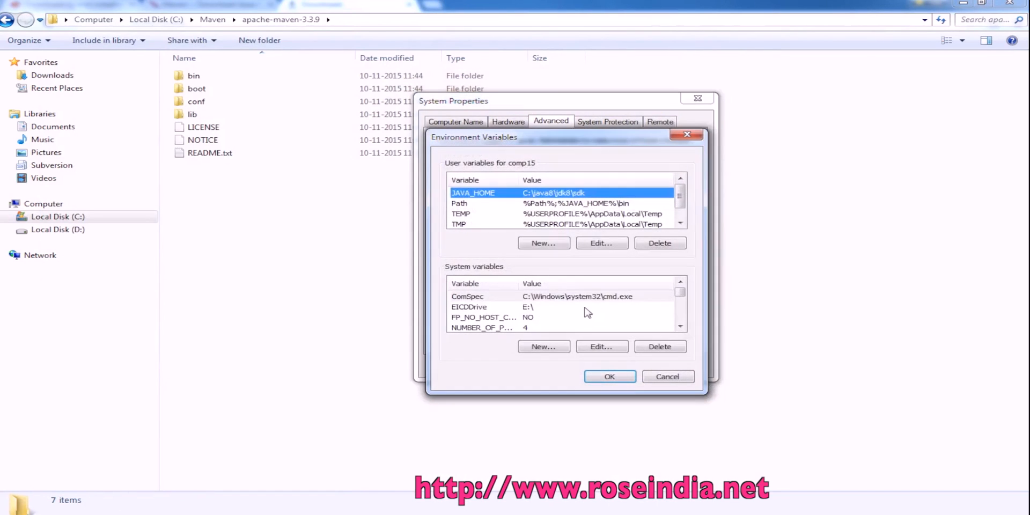
pyautogui.click(543, 347)
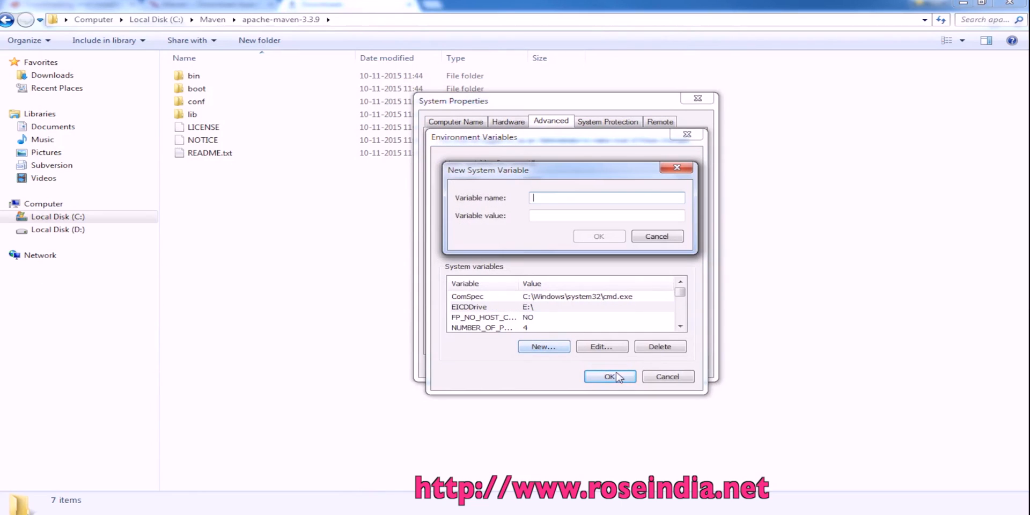
pyautogui.write('MAVEN')
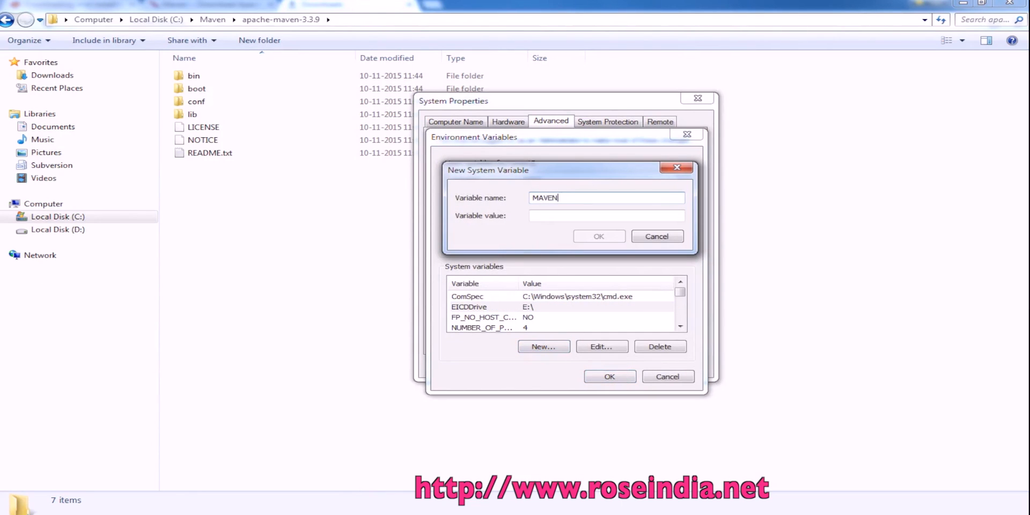
pyautogui.write('C:\\Maven\\apache-maven-3.3.9')
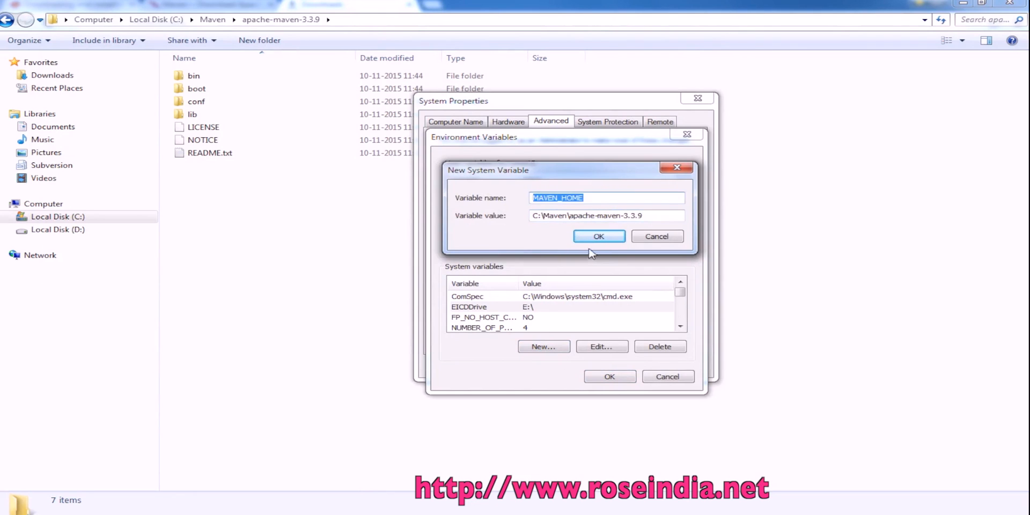
pyautogui.click(597, 236)
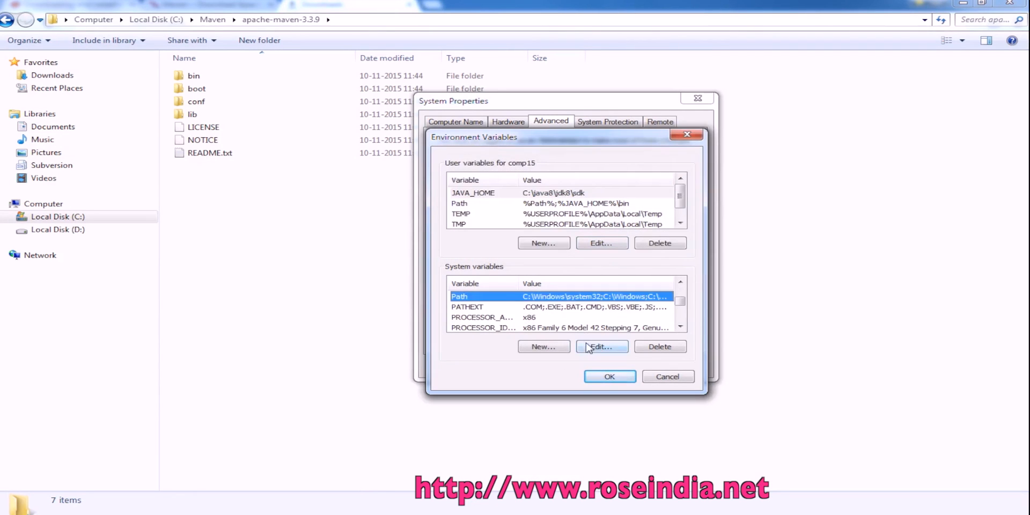
# Append %MAVEN_HOME%\bin to the system Path variable and save it.
pyautogui.click(601, 346)
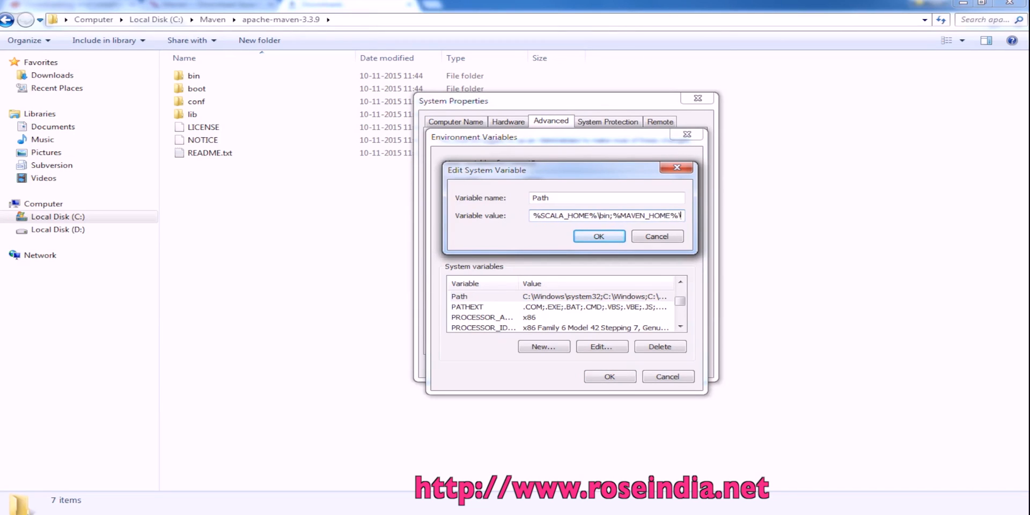
pyautogui.click(598, 236)
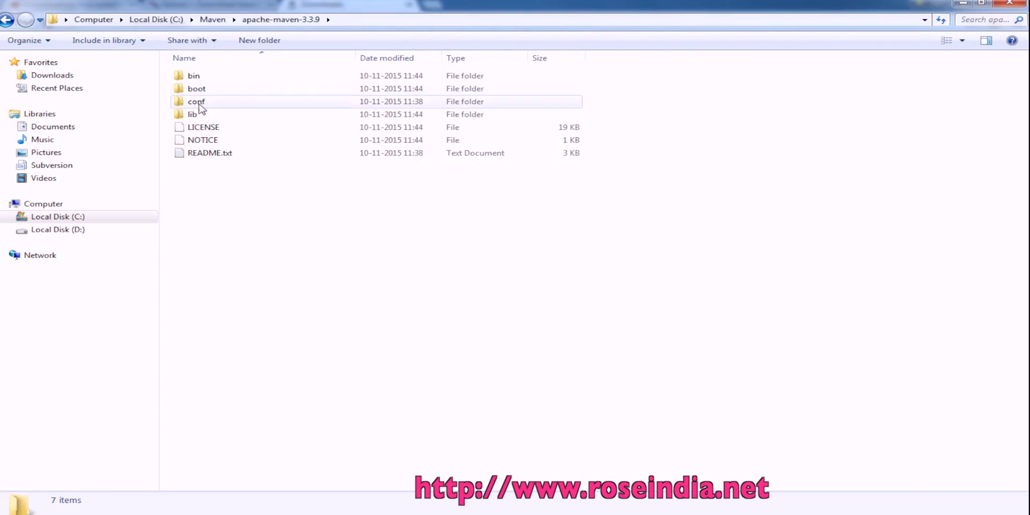
# Open Maven's conf\settings.xml with Edit with Notepad++.
pyautogui.rightClick(209, 88)
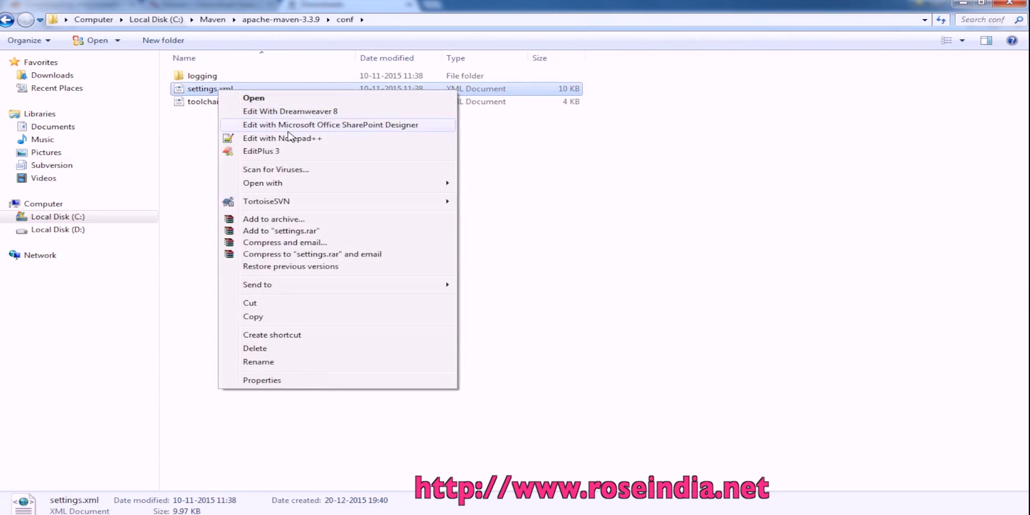
pyautogui.click(282, 139)
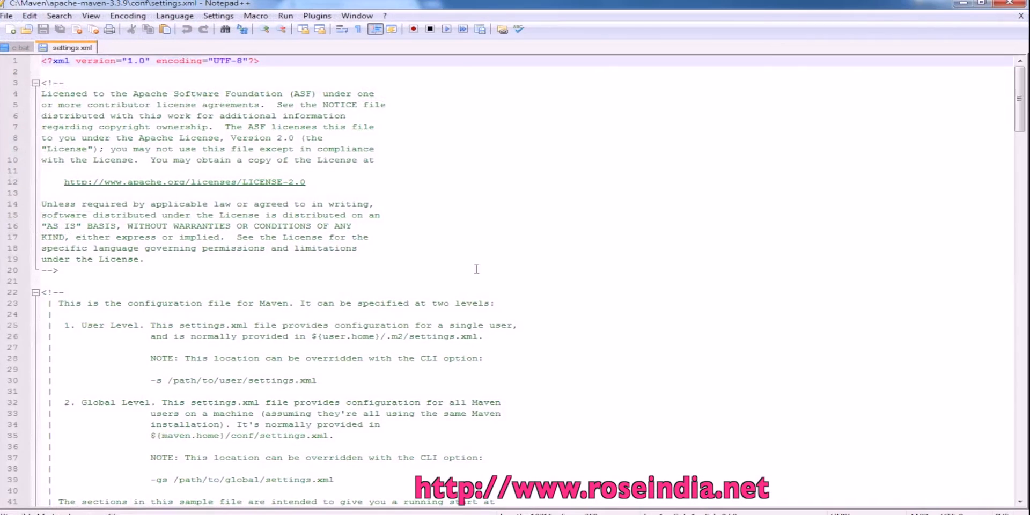
# Set the settings.xml proxy host to 192.168.10.80 and port to 9090.
pyautogui.scroll(-3)
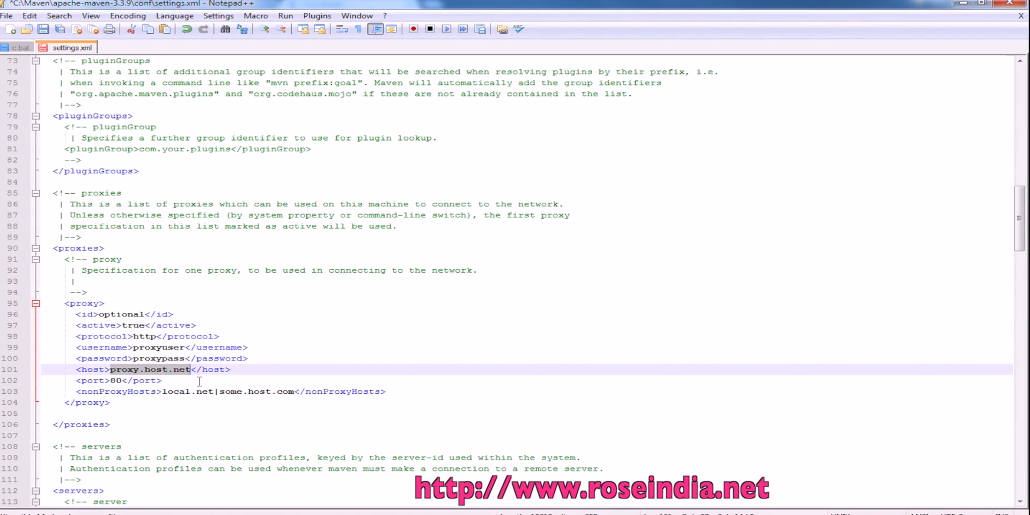
pyautogui.write('192.')
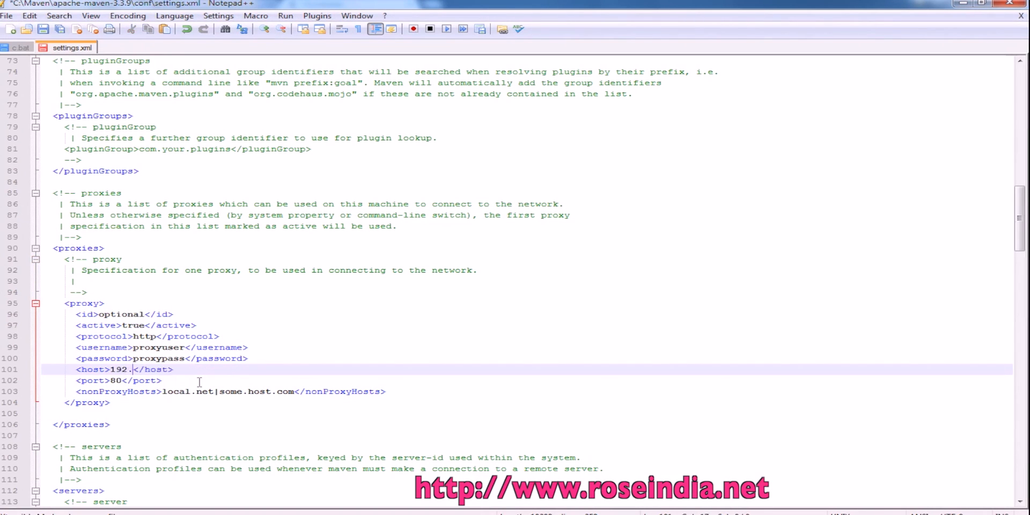
pyautogui.write('168.10.80')
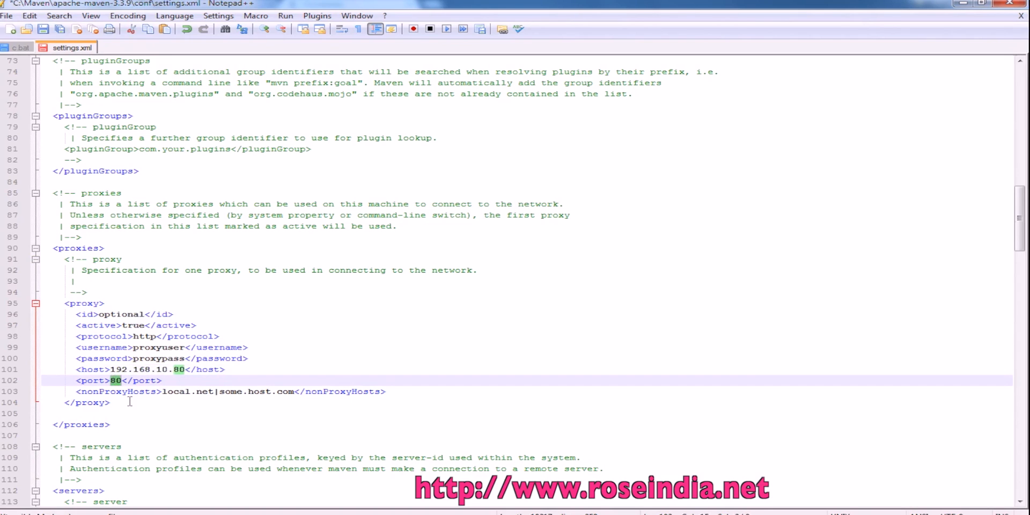
pyautogui.write('9090')
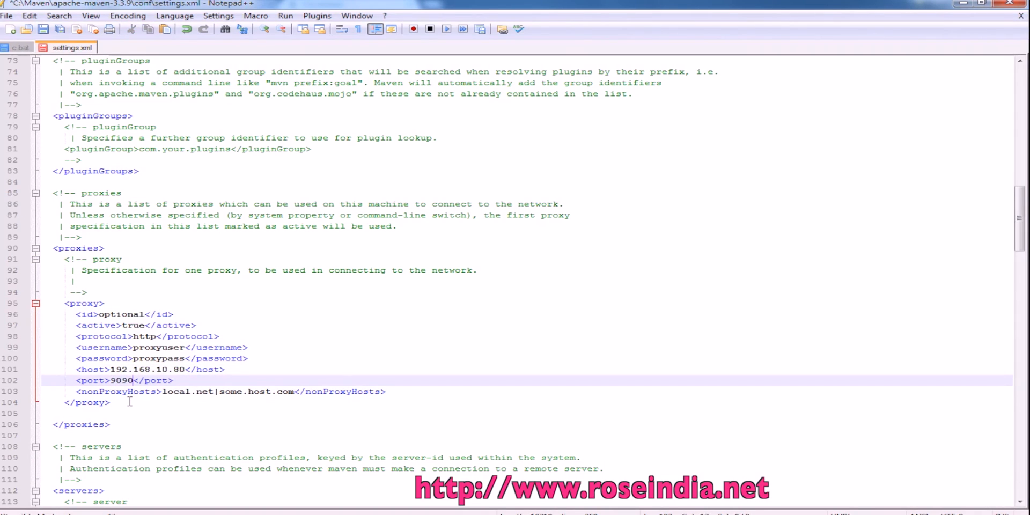
pyautogui.click(6, 513)
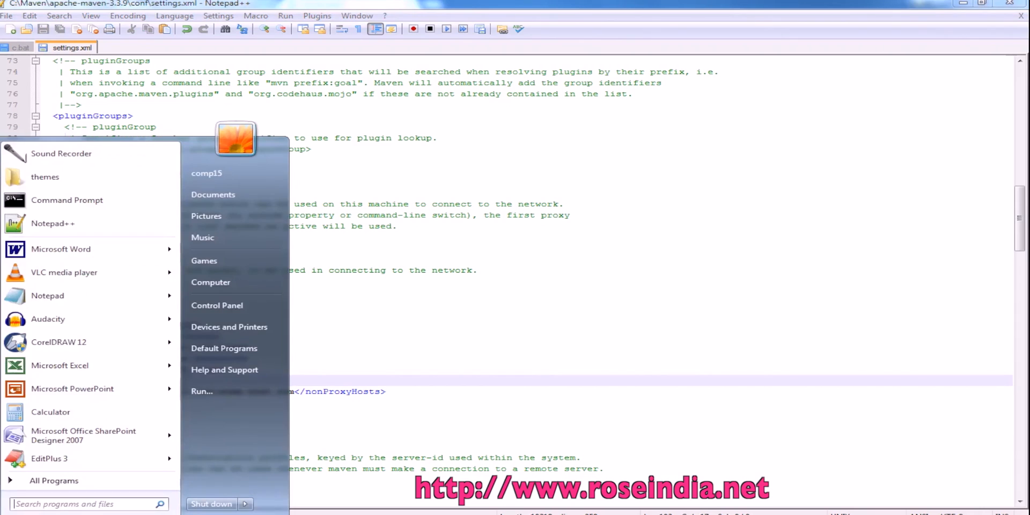
# Run mvn -version in Command Prompt to confirm Apache Maven 3.3.9 is reported.
pyautogui.click(67, 200)
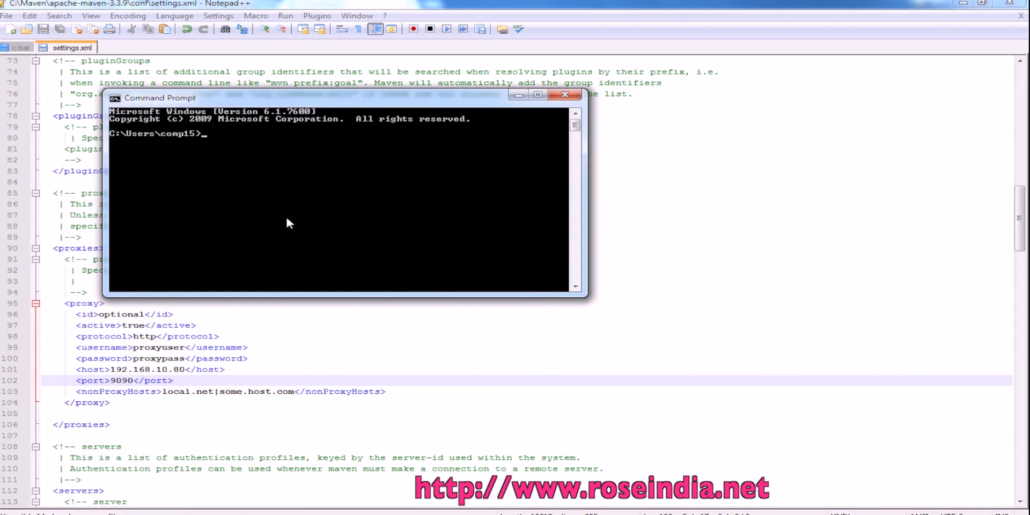
pyautogui.write('maven')
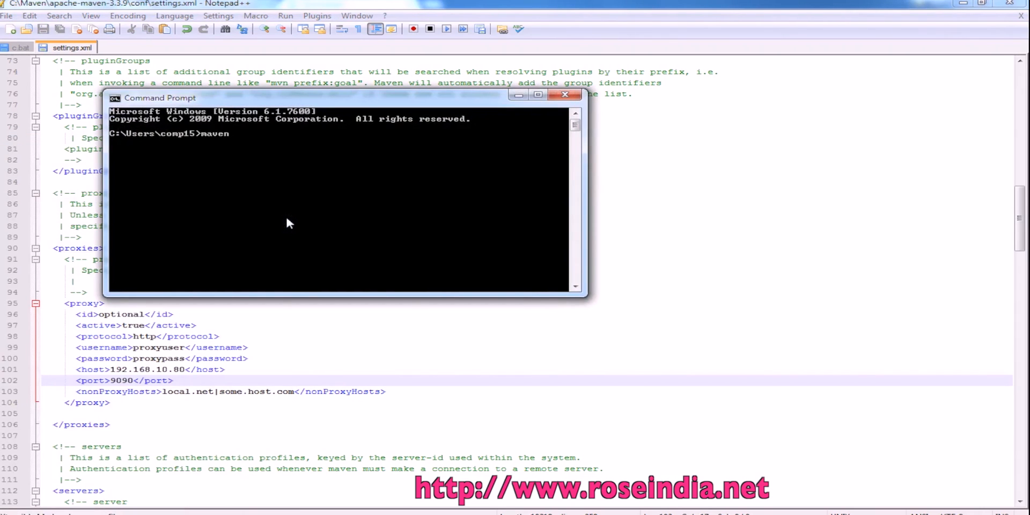
pyautogui.write('-version')
pyautogui.write('m')
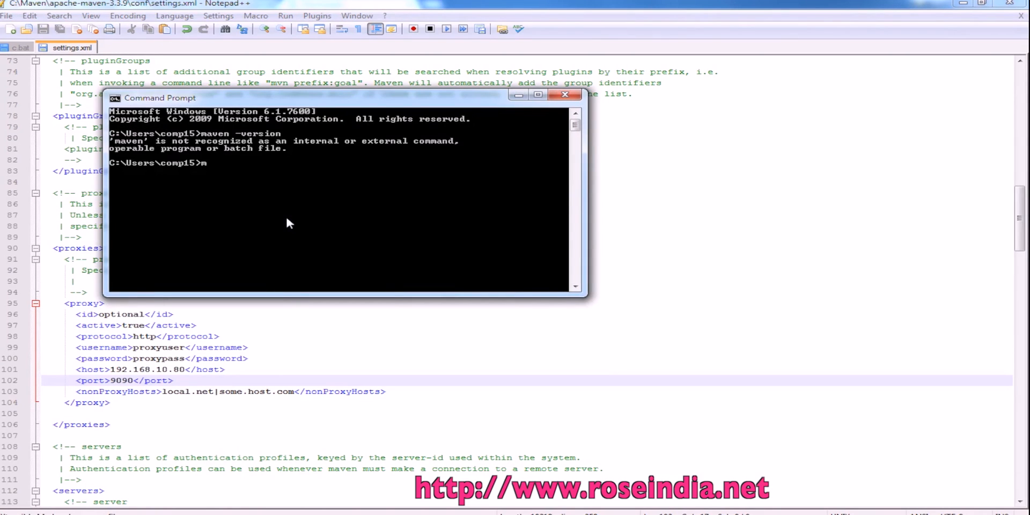
pyautogui.write('vn')
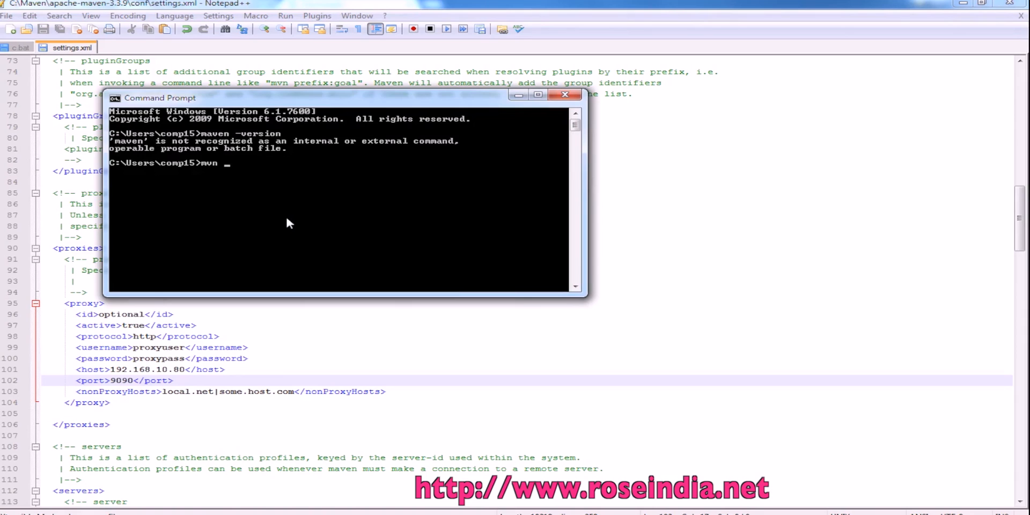
pyautogui.write('-version')
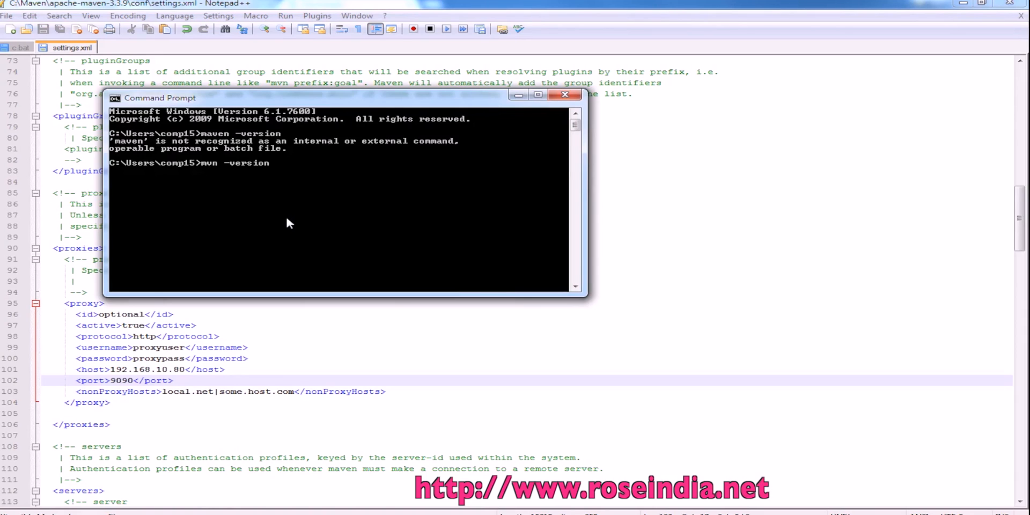
pyautogui.press('enter')
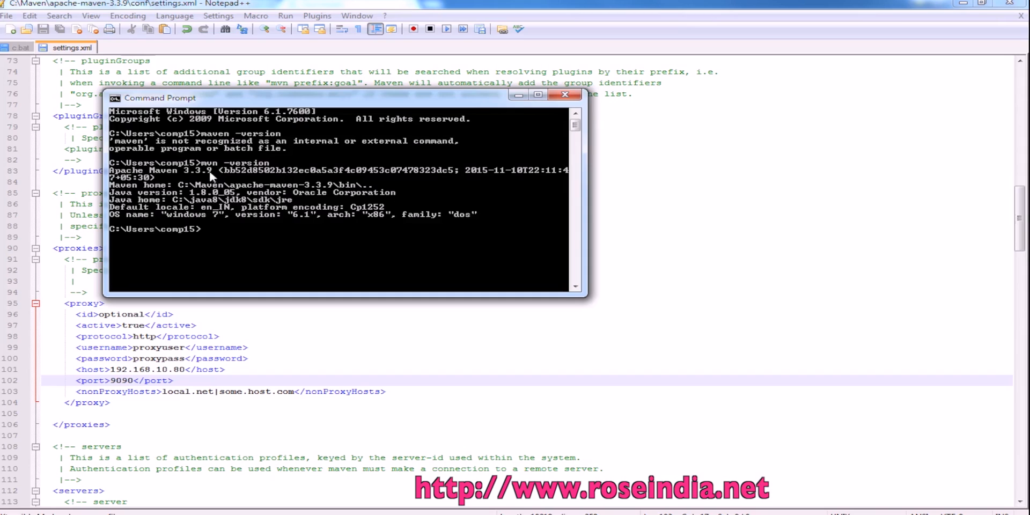
pyautogui.moveTo(260, 188)
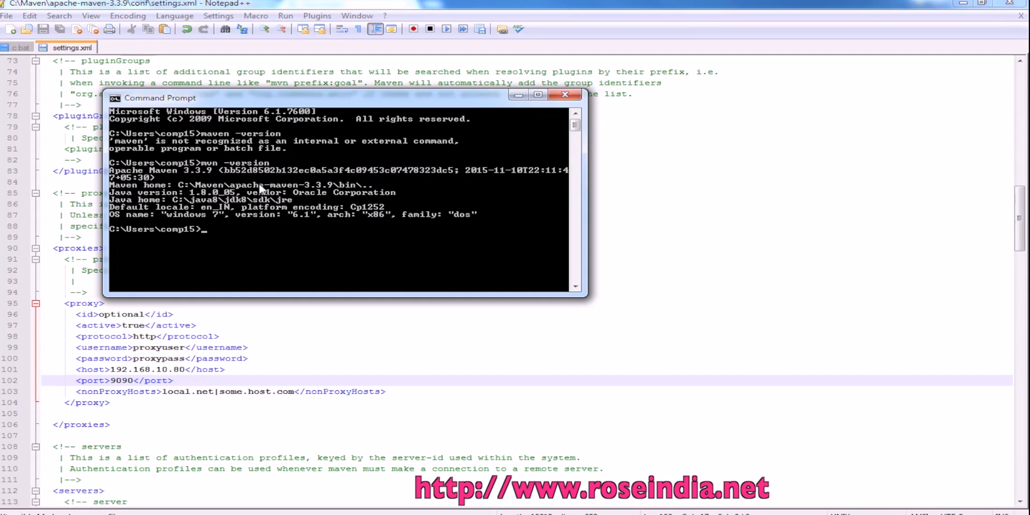
# Start mvn install, cancel it with Ctrl+C and Y, then enter mvn install again.
pyautogui.write('mvn install\\')
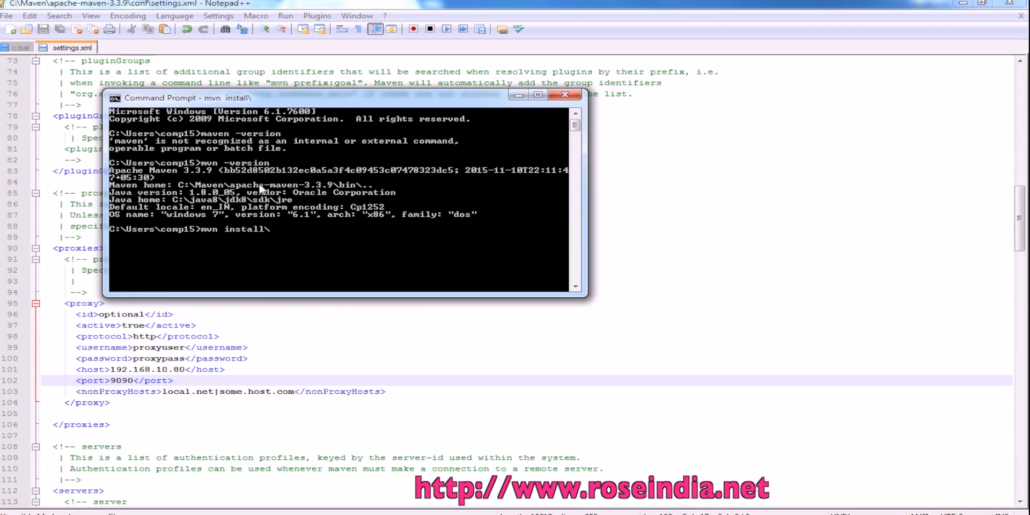
pyautogui.press('ctrl+c')
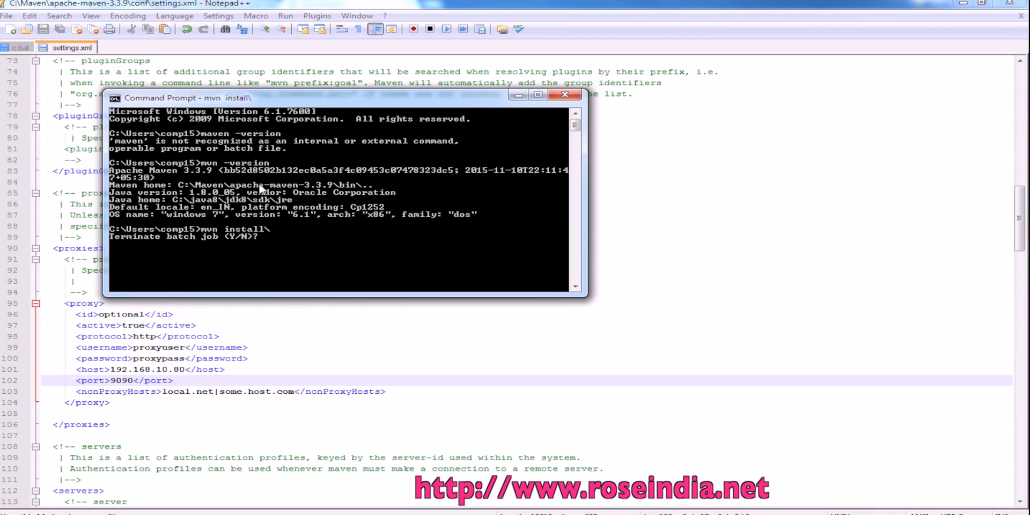
pyautogui.write('y')
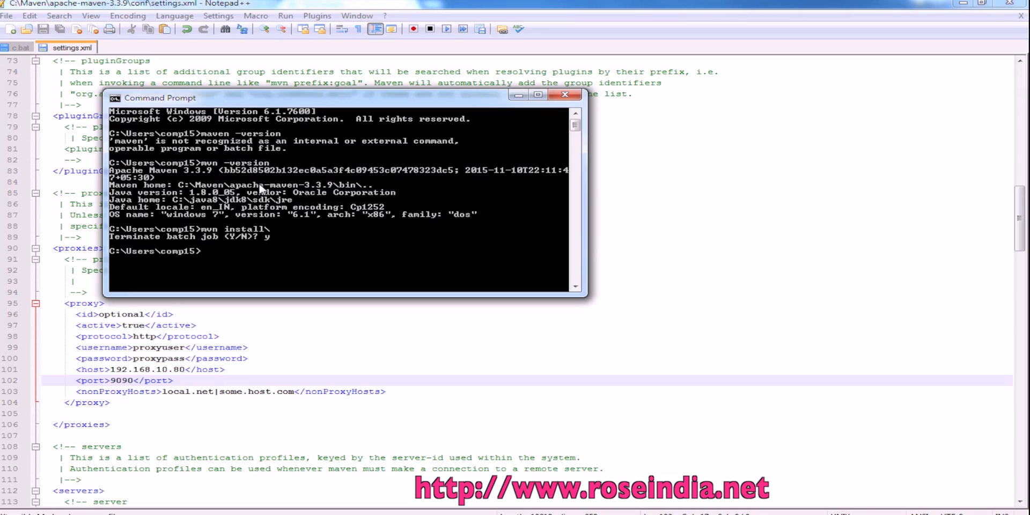
pyautogui.write('mvn install')
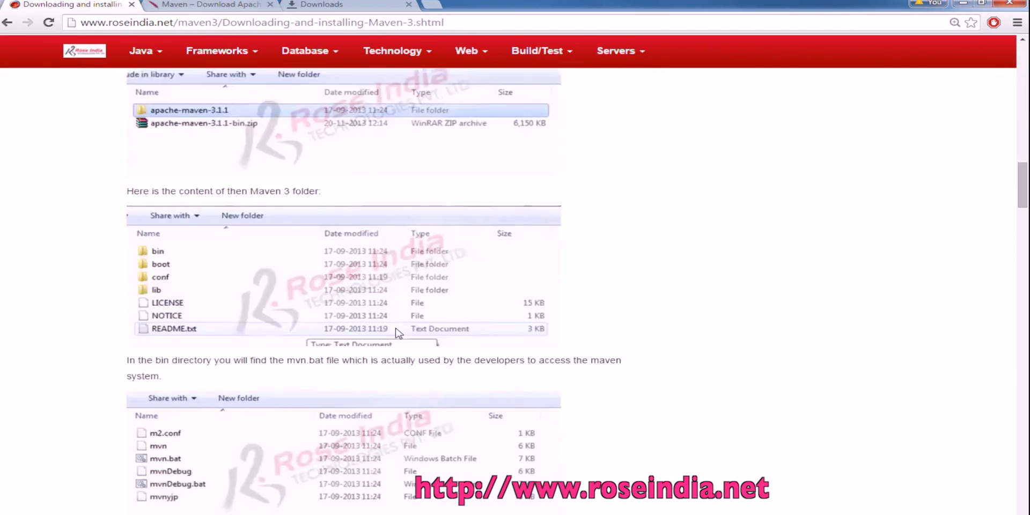
# Scroll the roseindia Maven 3 tutorial back to its introduction.
pyautogui.scroll(-3)
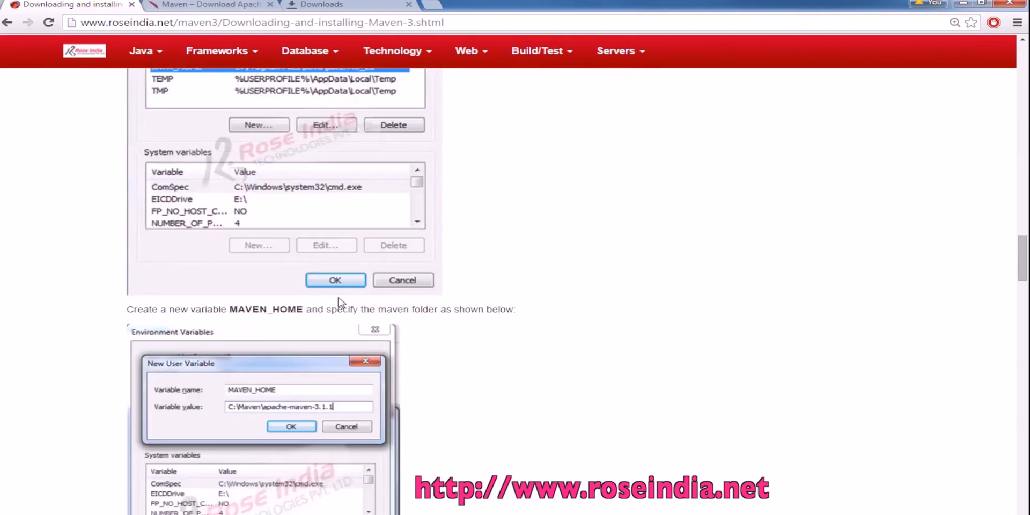
pyautogui.scroll(-3)
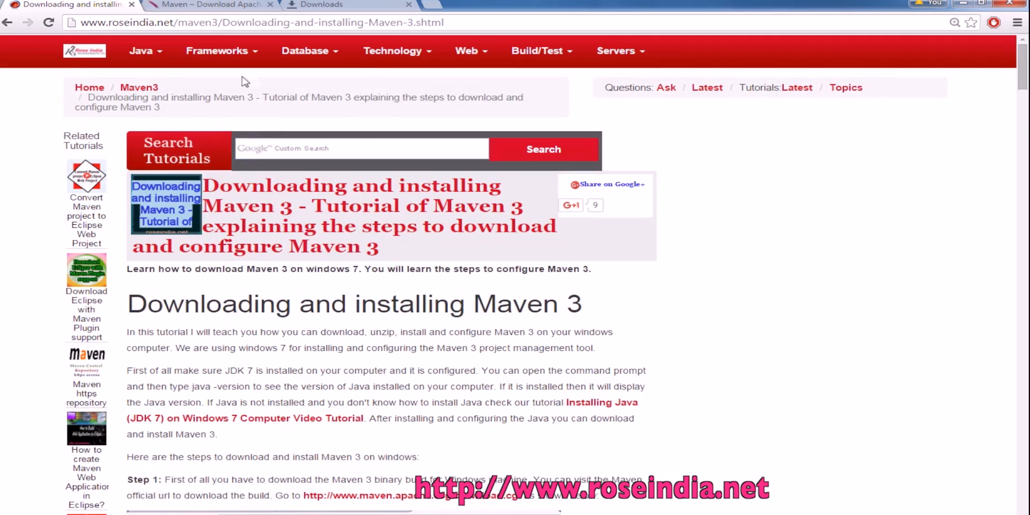
pyautogui.moveTo(288, 265)
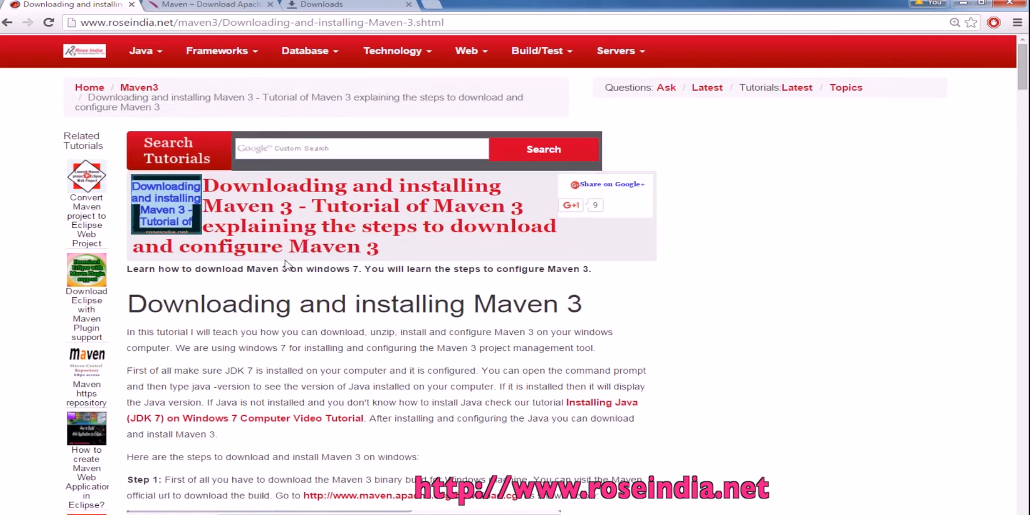